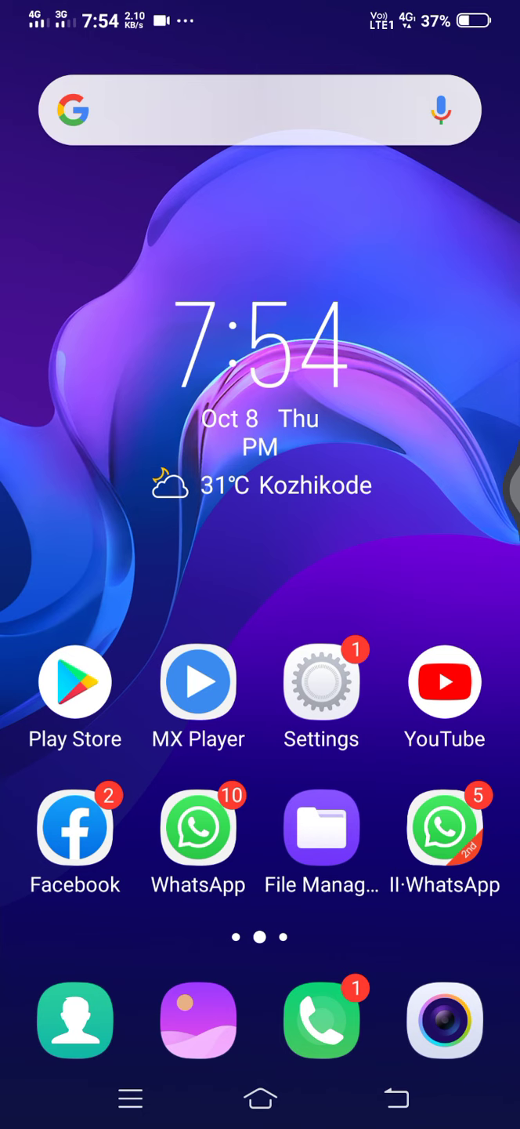
Step: Run a Google web search for "instagram auto followers"
left_click(258, 109)
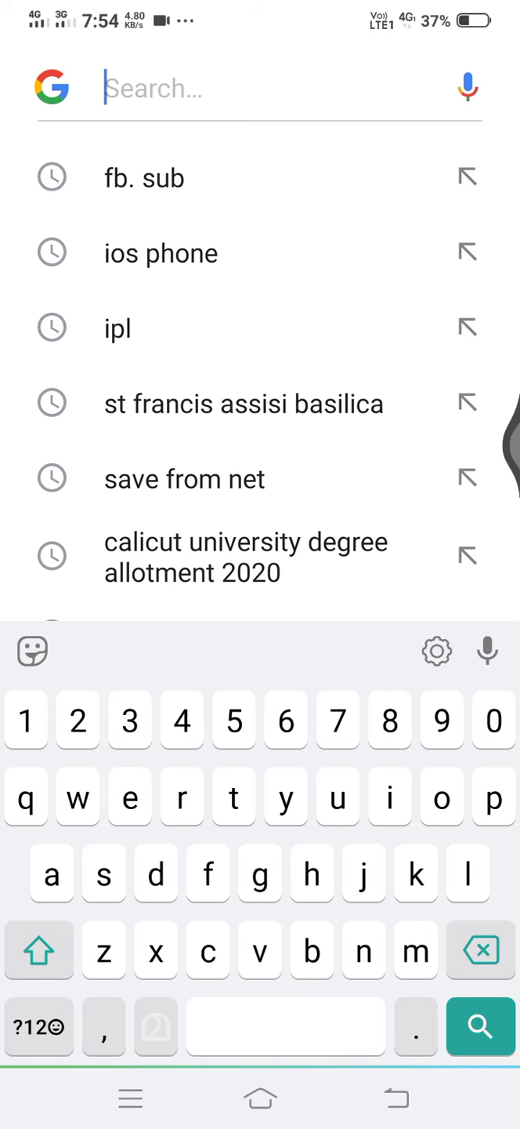
type("instagram auto followers")
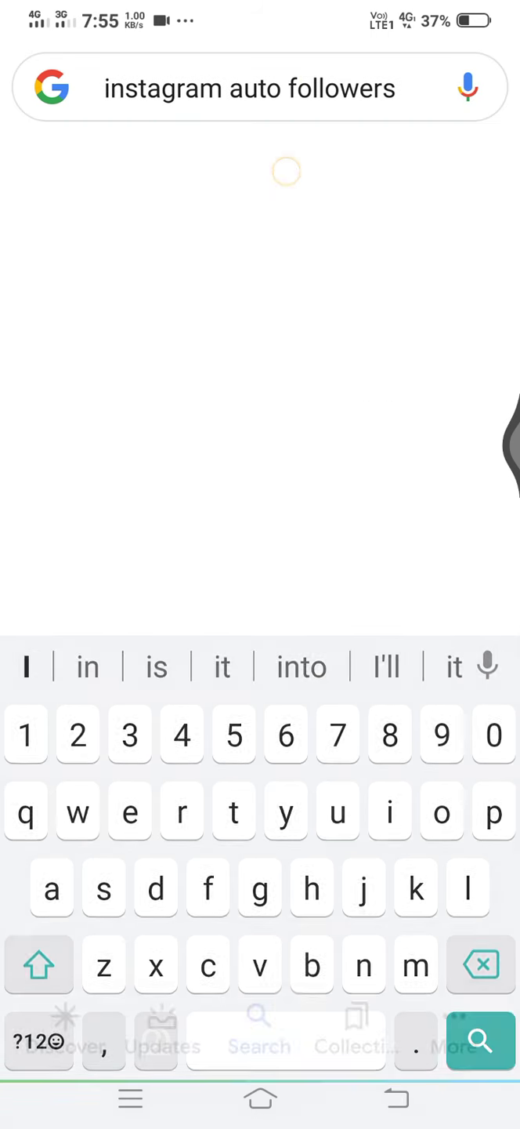
left_click(479, 1041)
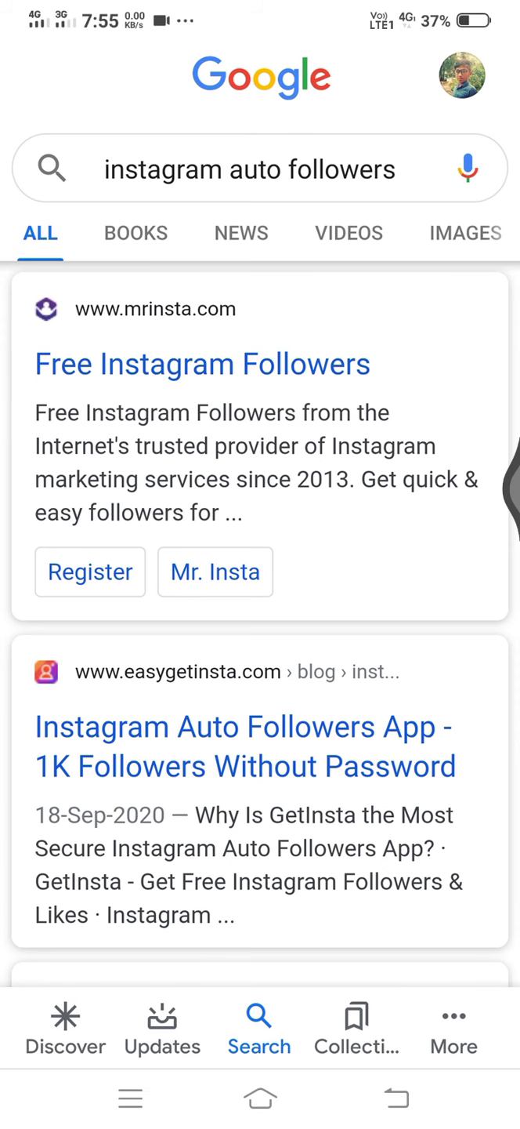
Step: Scroll the results down to the MyToolsTown Instagram auto-followers site
scroll("down", 3)
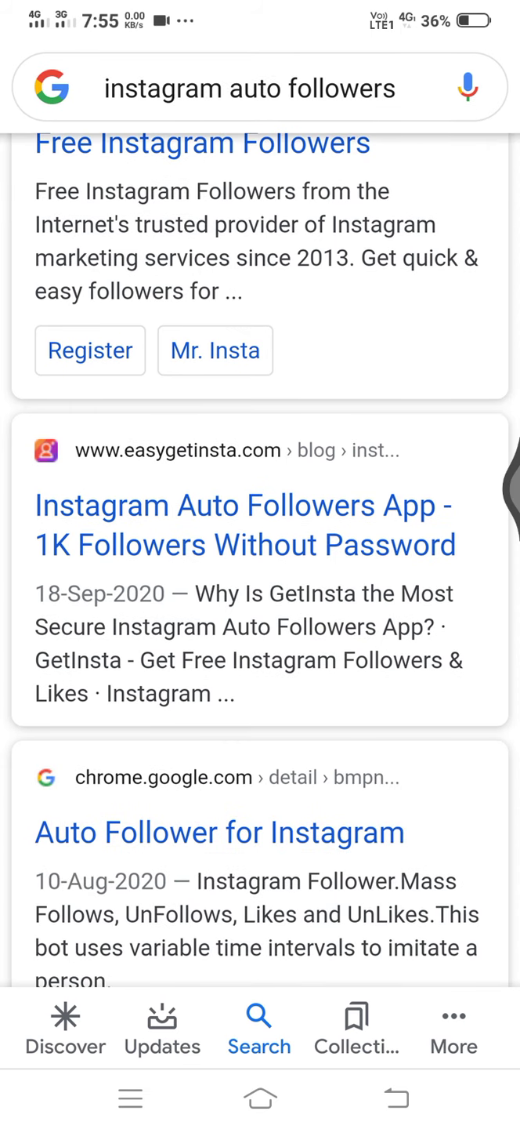
scroll("down", 3)
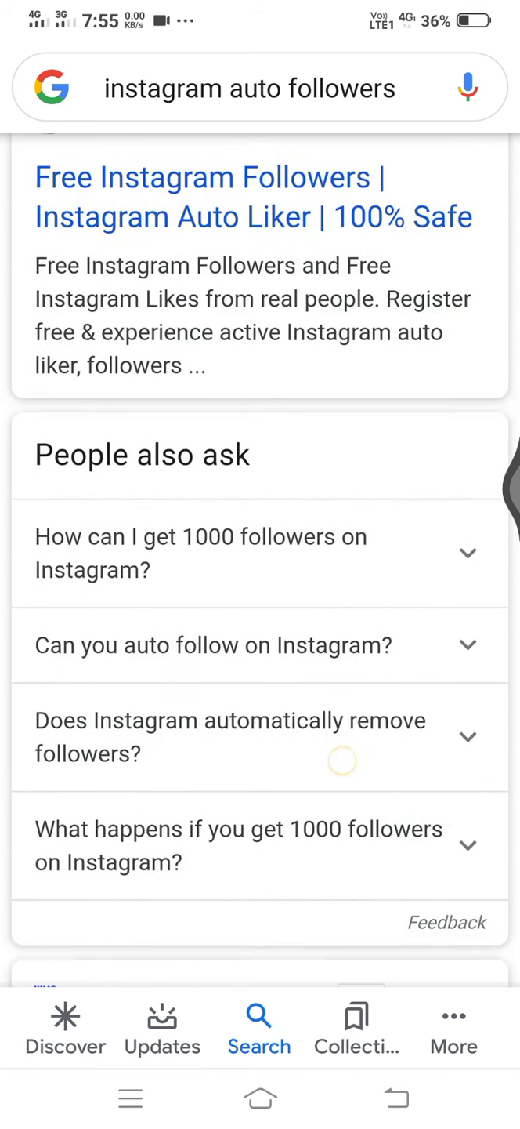
scroll("down", 3)
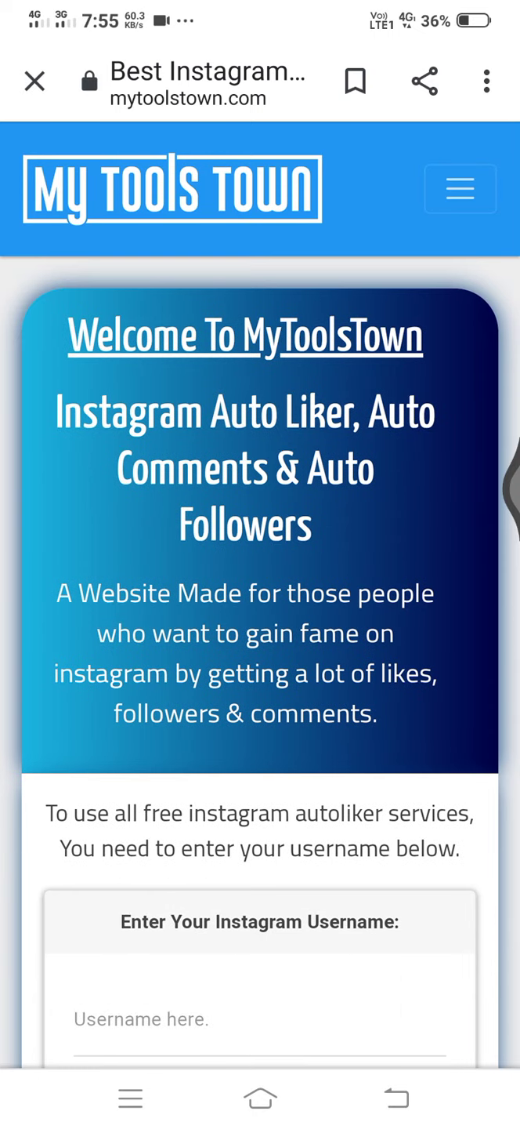
Step: Scroll through MyToolsTown's likes, comments and followers services, return to top, and get an empty search entry
scroll("down", 3)
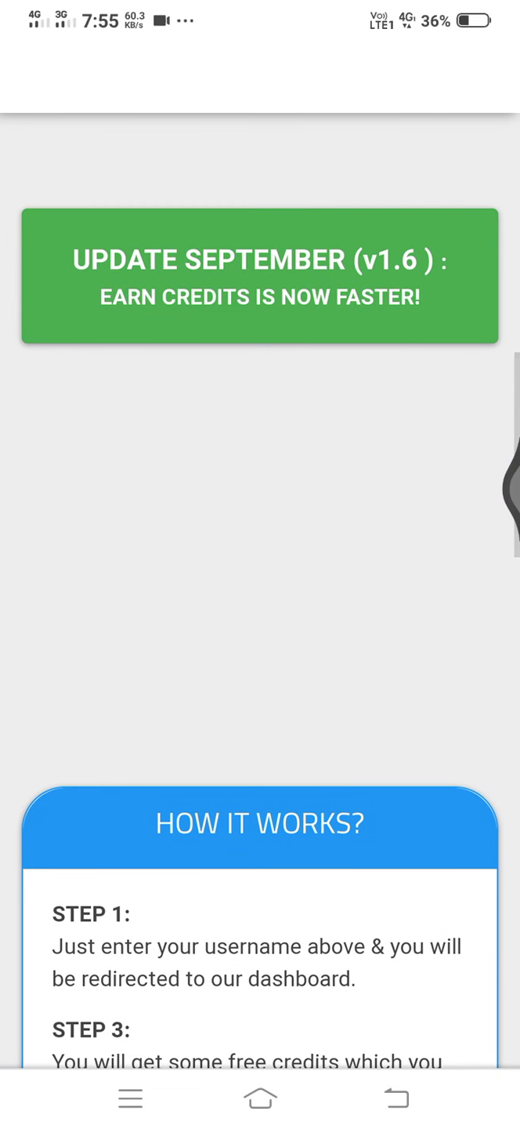
scroll("down", 3)
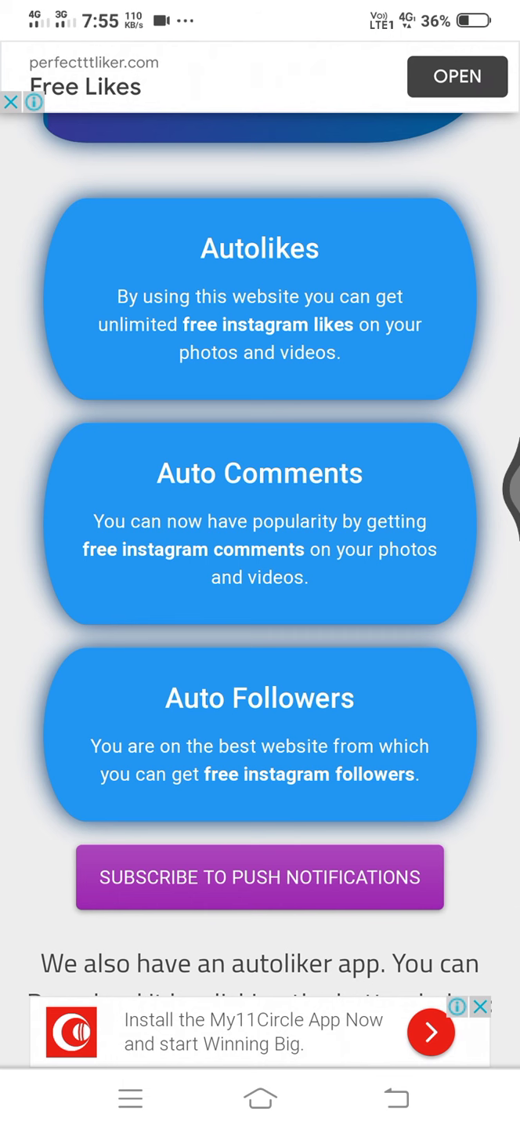
scroll("down", 3)
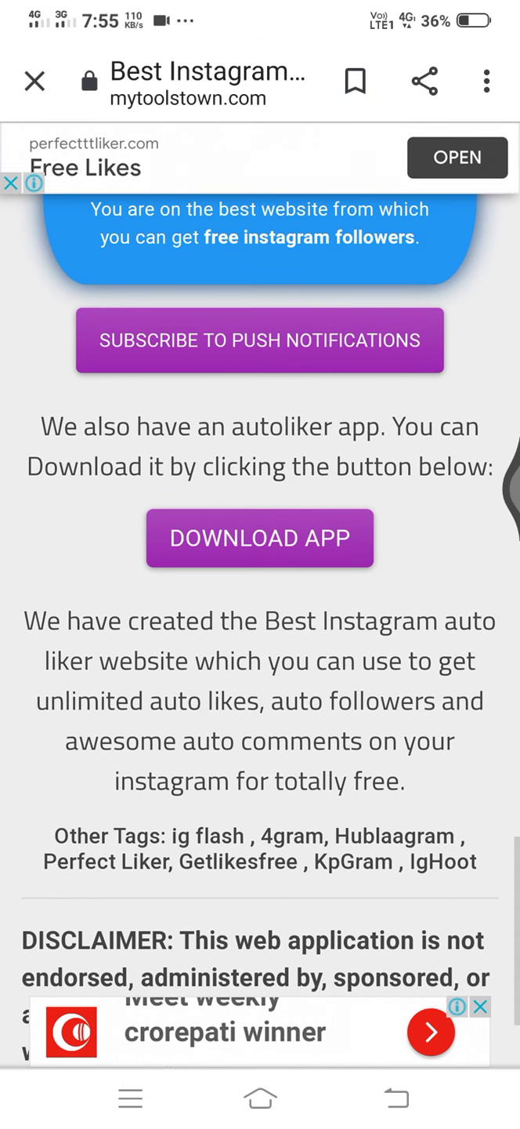
scroll("up", 3)
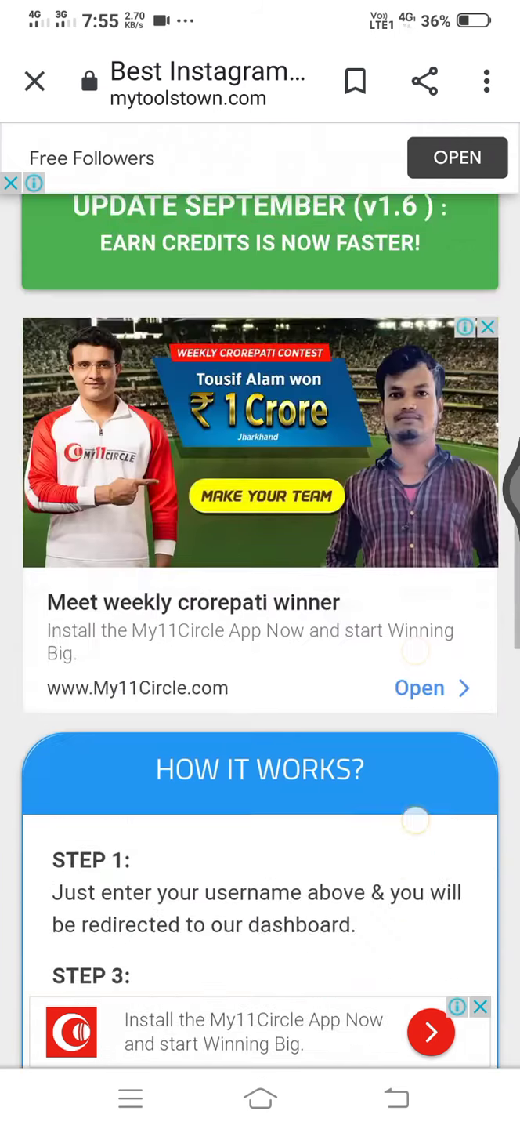
scroll("up", 3)
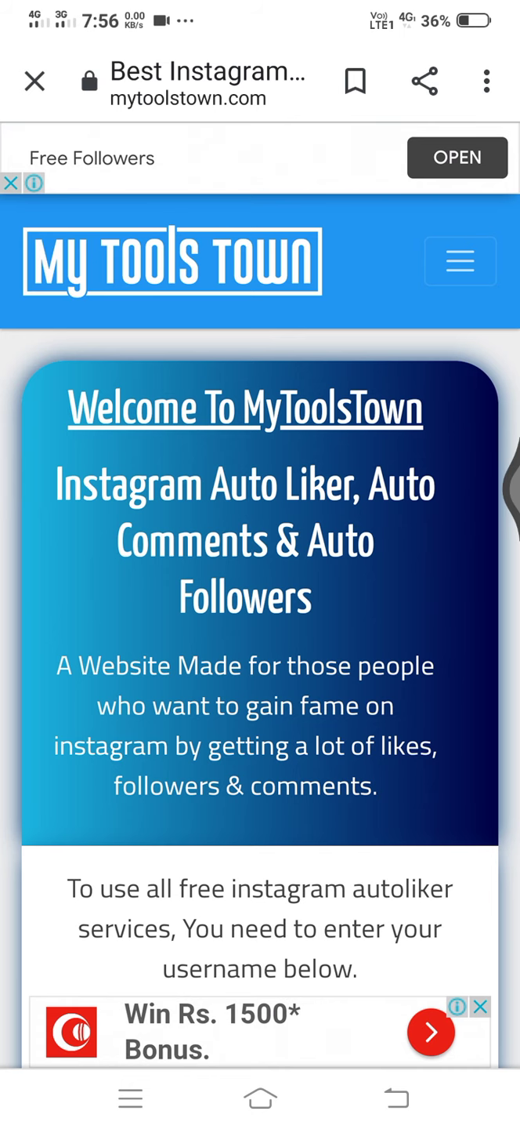
left_click(423, 81)
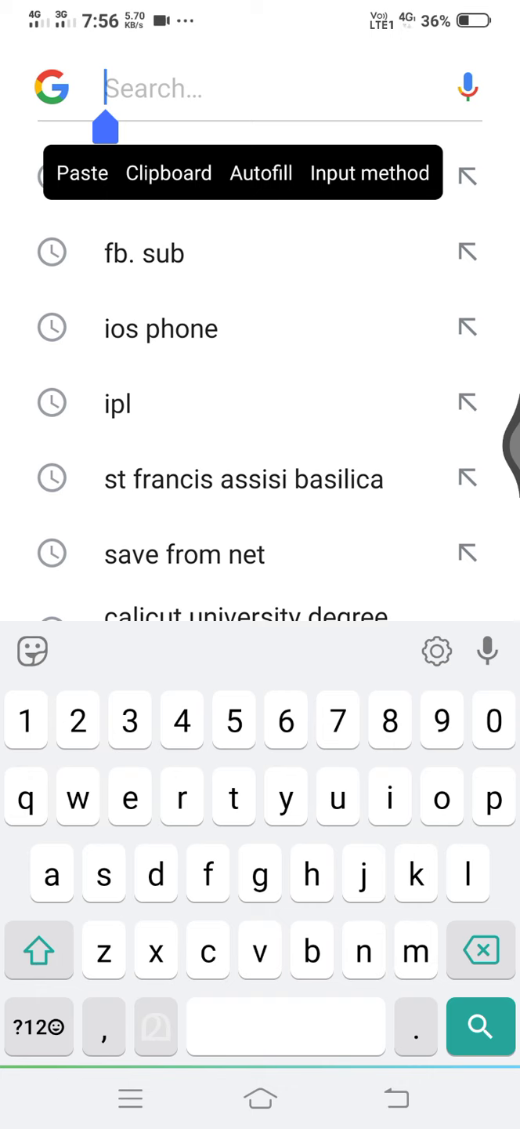
Step: Back on MyToolsTown, enter the username dawn_techy and start the account search
left_click(82, 172)
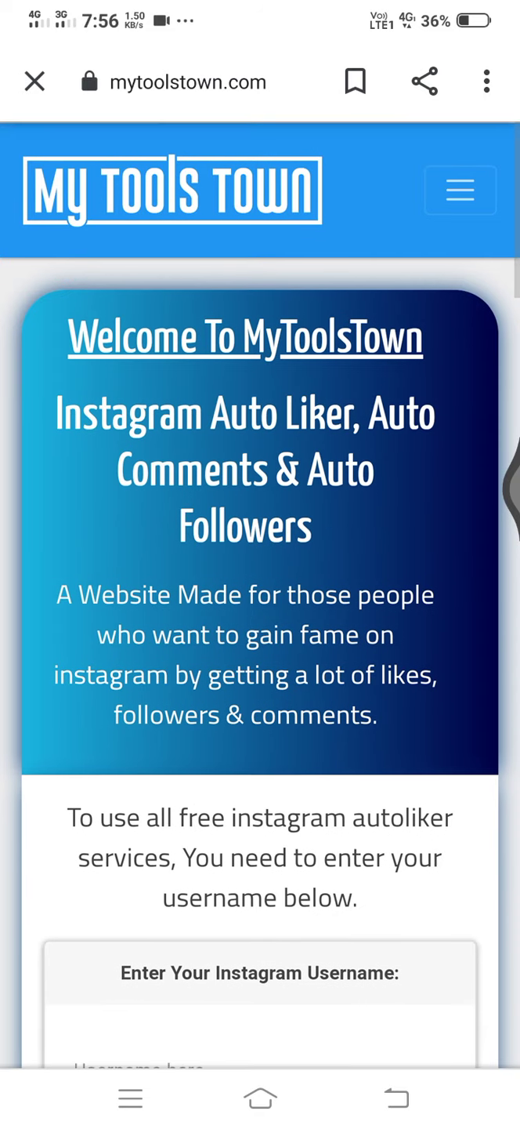
scroll("down", 3)
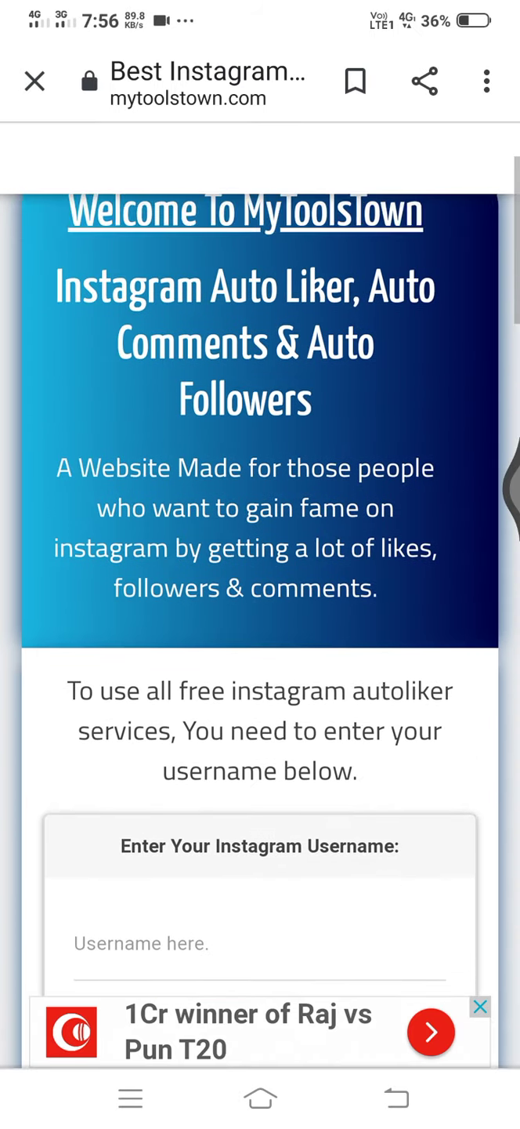
left_click(261, 943)
type("dawn_techy")
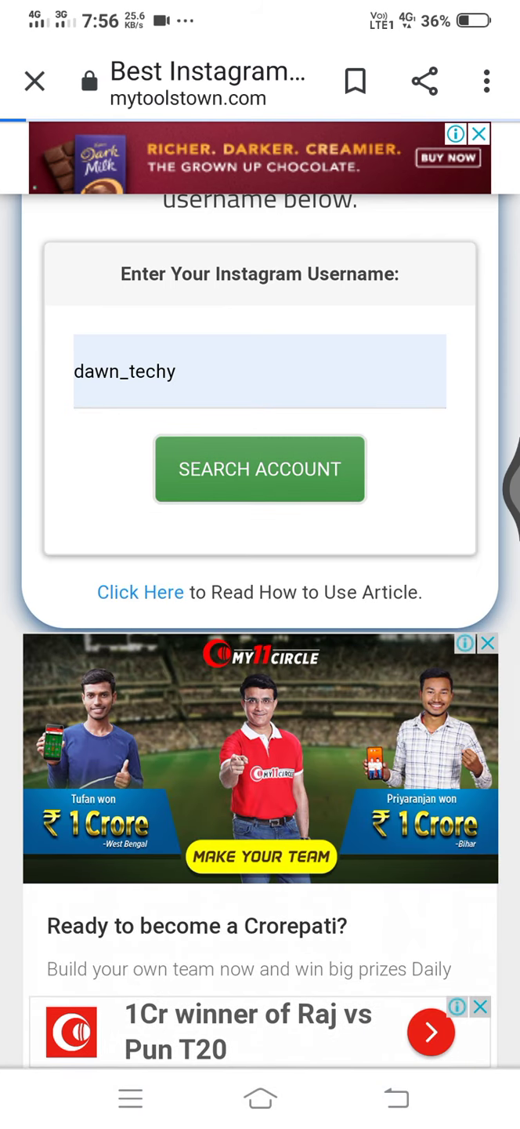
left_click(260, 469)
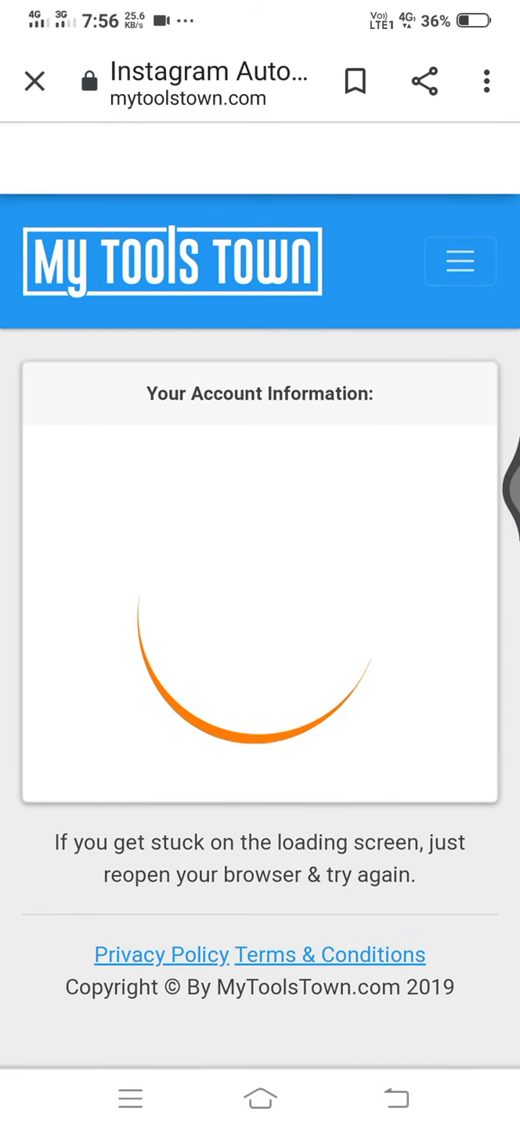